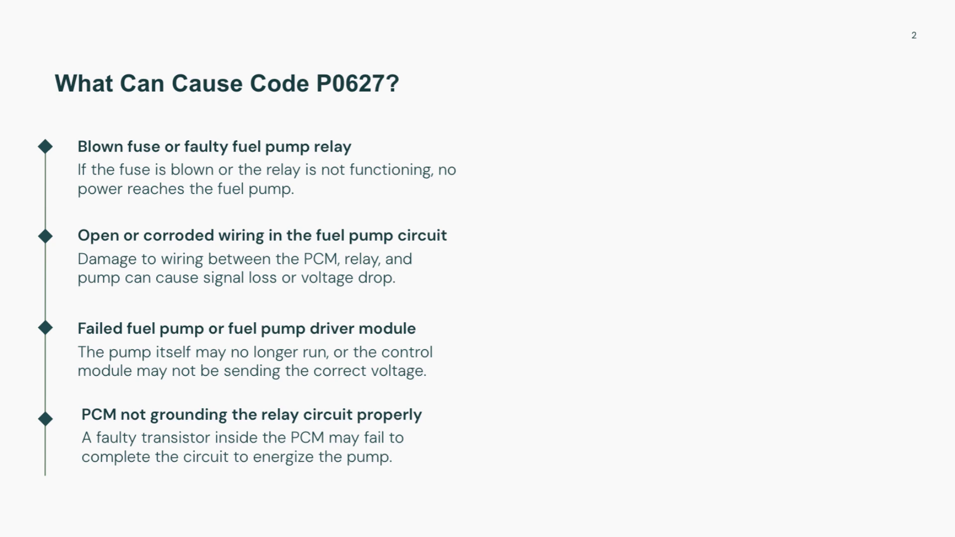
key(Right)
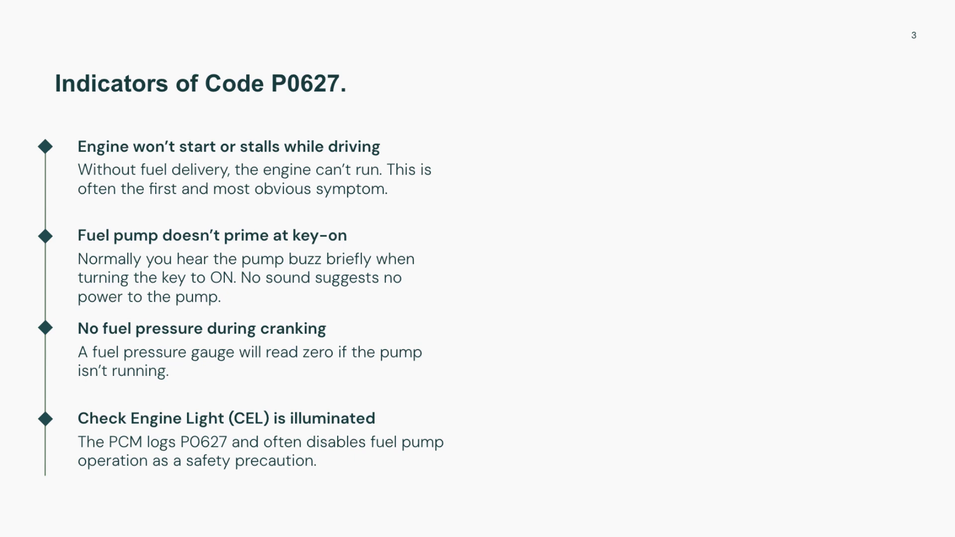
key(Right)
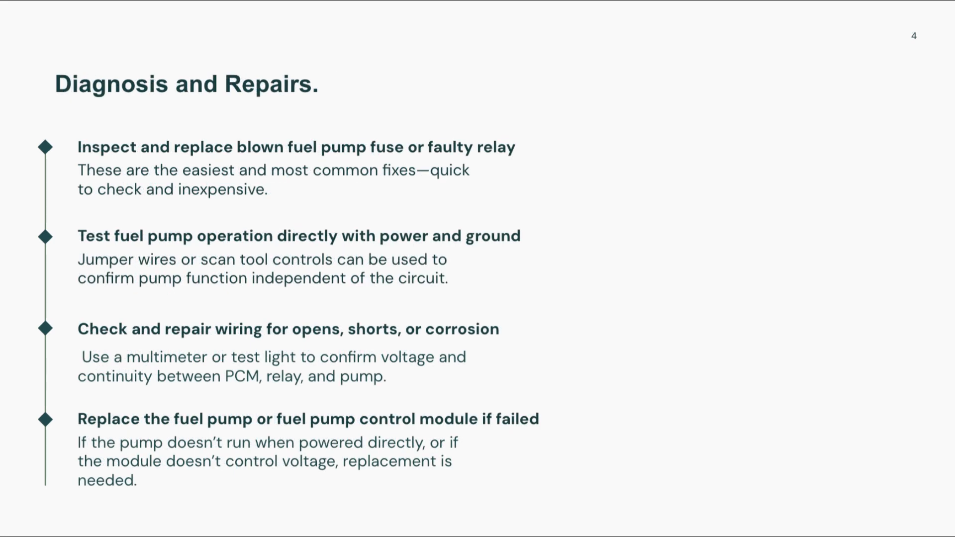